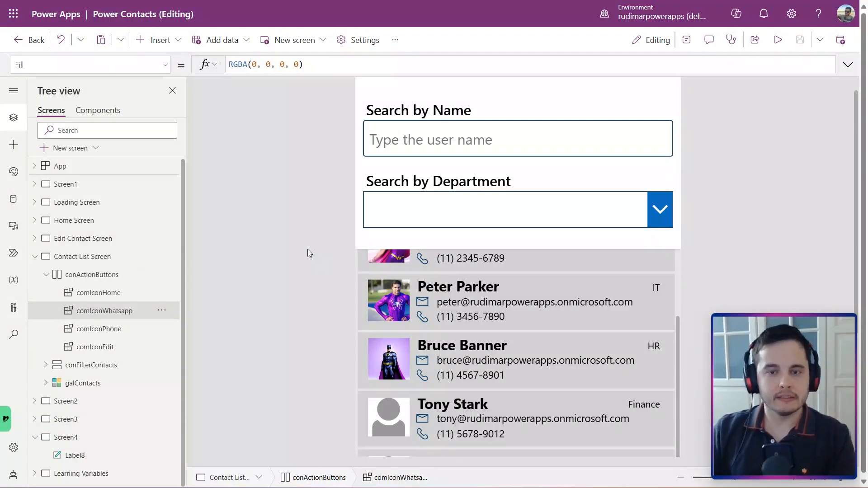
pyautogui.moveTo(280, 241)
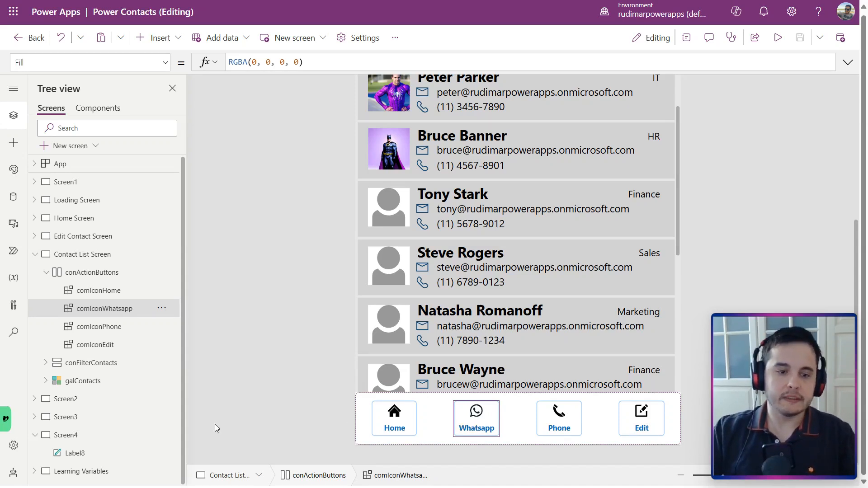
# Switch from the Contact List Screen to the blank Screen4 in the Tree view.
pyautogui.click(66, 435)
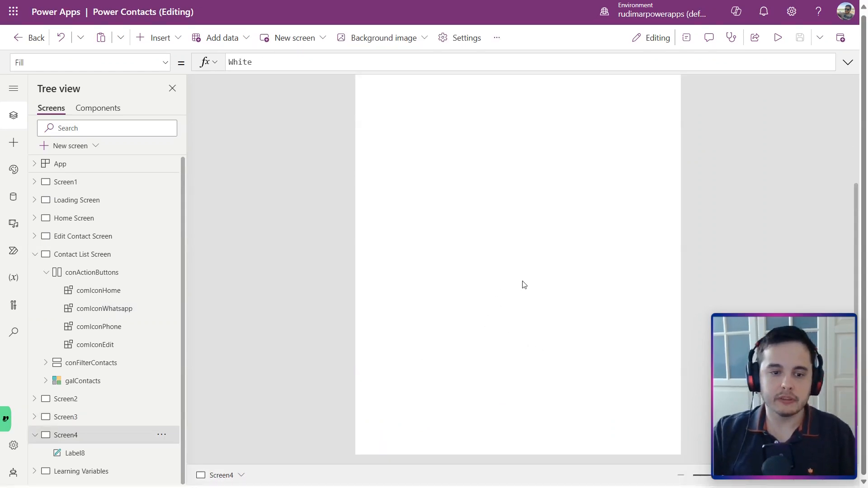
pyautogui.click(73, 453)
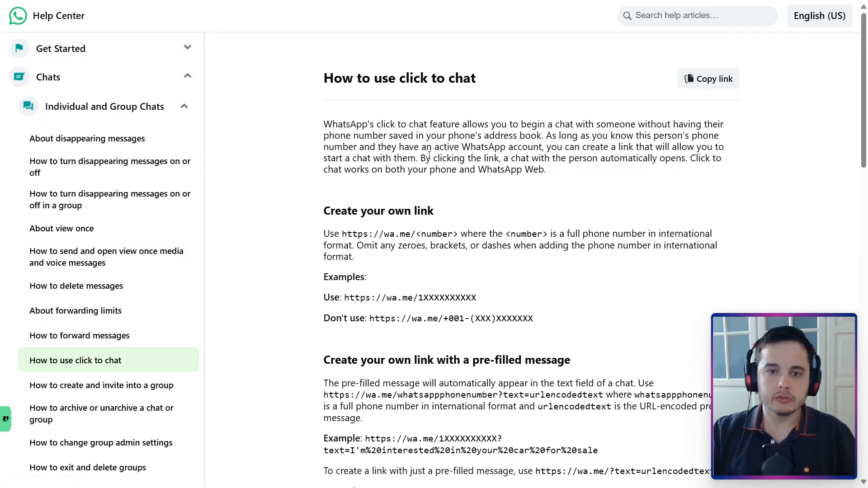
# Scroll the click-to-chat article to 'Create your own link' and highlight the wa.me example.
pyautogui.scroll(-3)
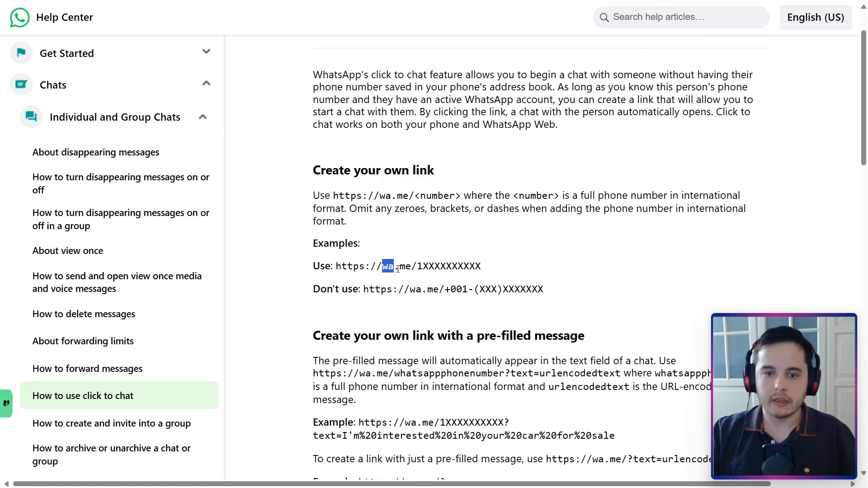
pyautogui.moveTo(382, 267); pyautogui.dragTo(482, 267)
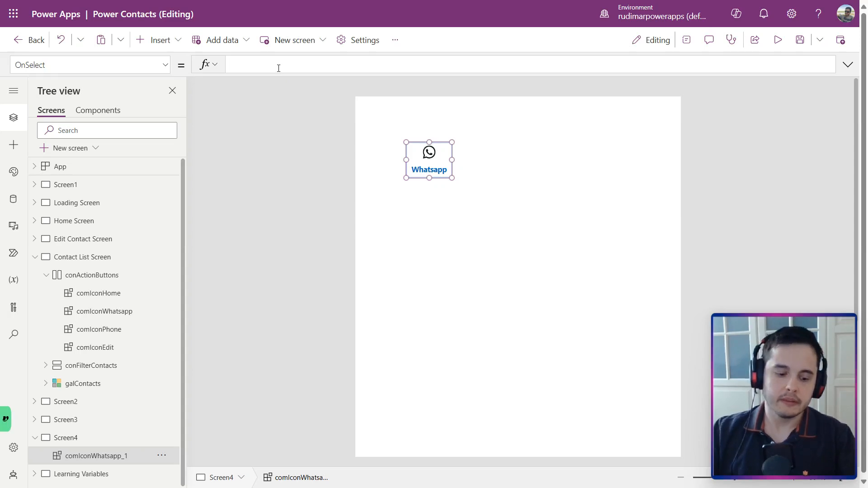
# Paste the WhatsApp button onto Screen4 and try it in a quick preview.
pyautogui.write('""')
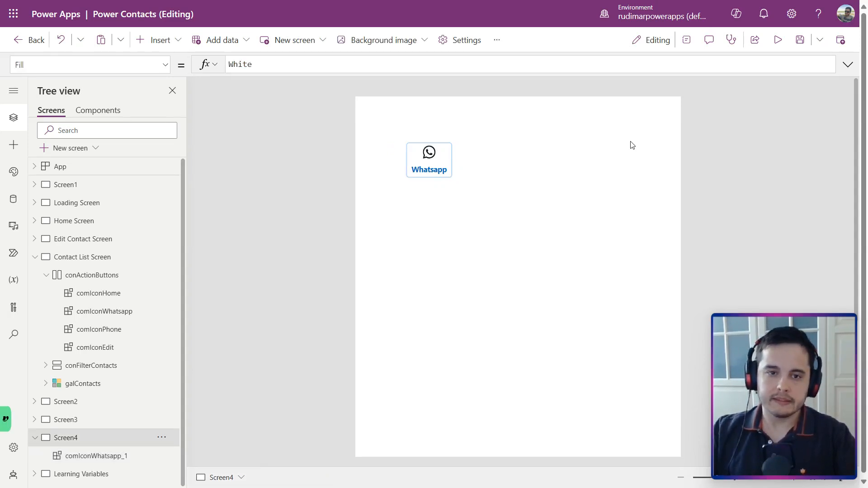
pyautogui.click(778, 39)
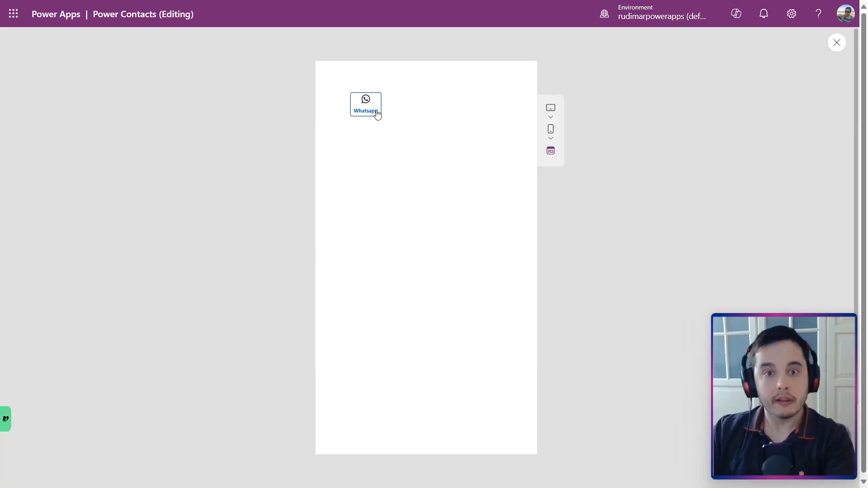
pyautogui.click(836, 42)
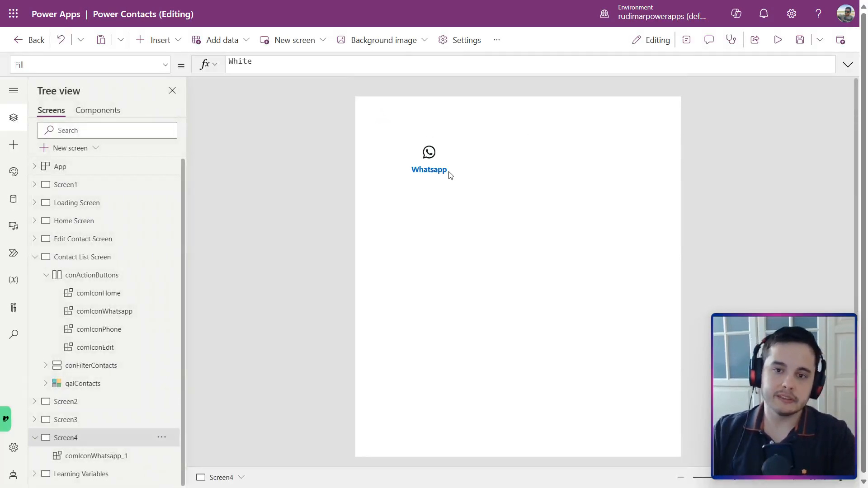
pyautogui.click(429, 160)
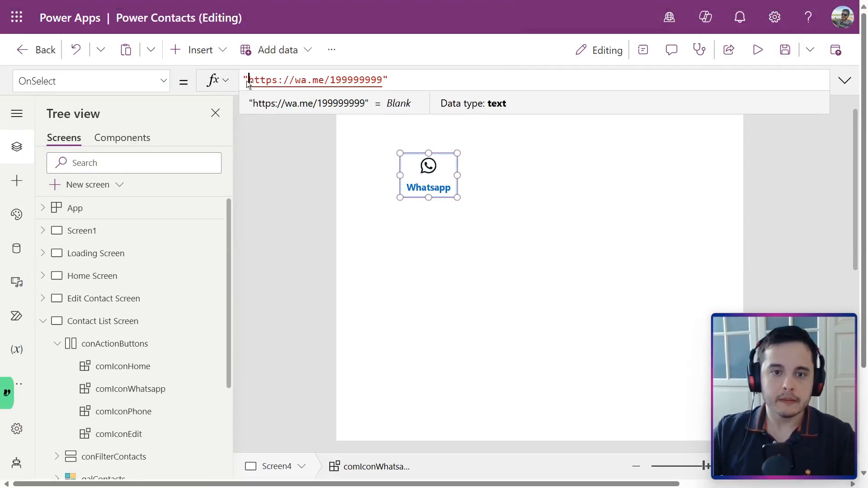
pyautogui.write('Launch(')
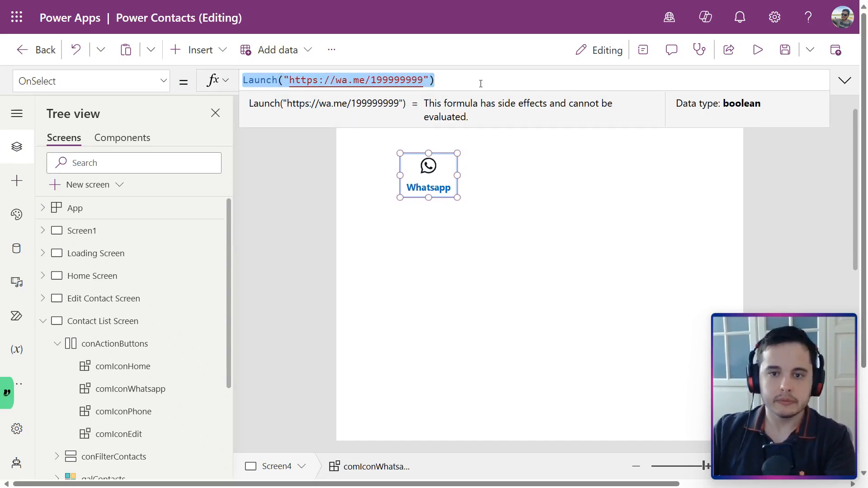
pyautogui.click(757, 50)
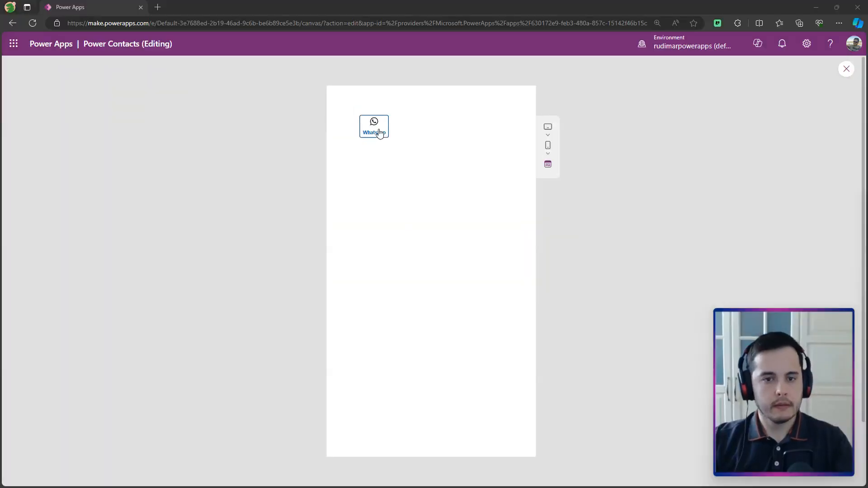
# Tap the WhatsApp button to open the 'Chat on WhatsApp' page, then return to the preview.
pyautogui.click(375, 126)
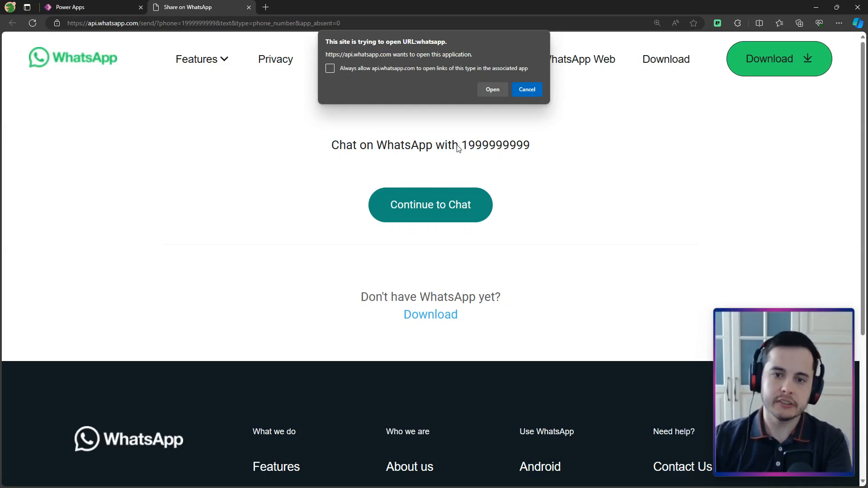
pyautogui.moveTo(507, 151)
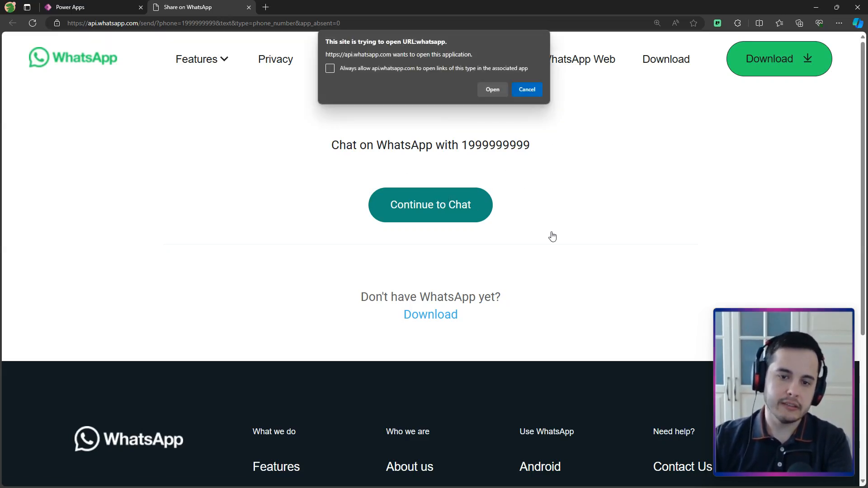
pyautogui.moveTo(491, 228)
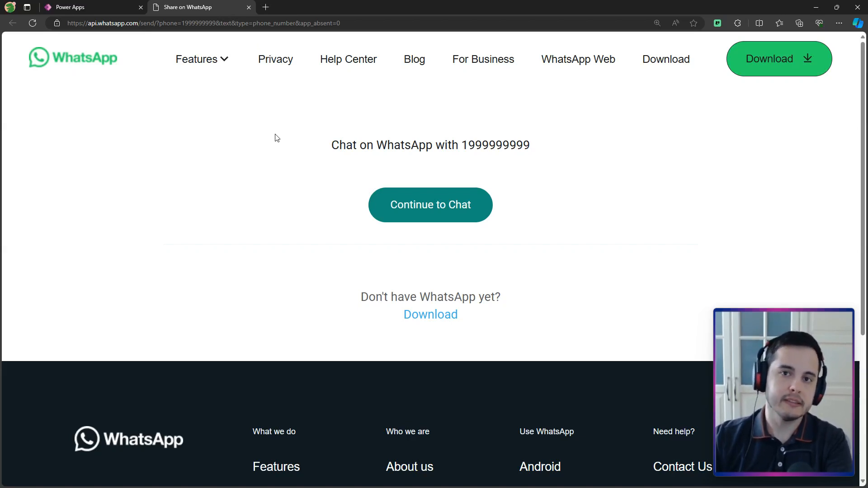
pyautogui.click(83, 6)
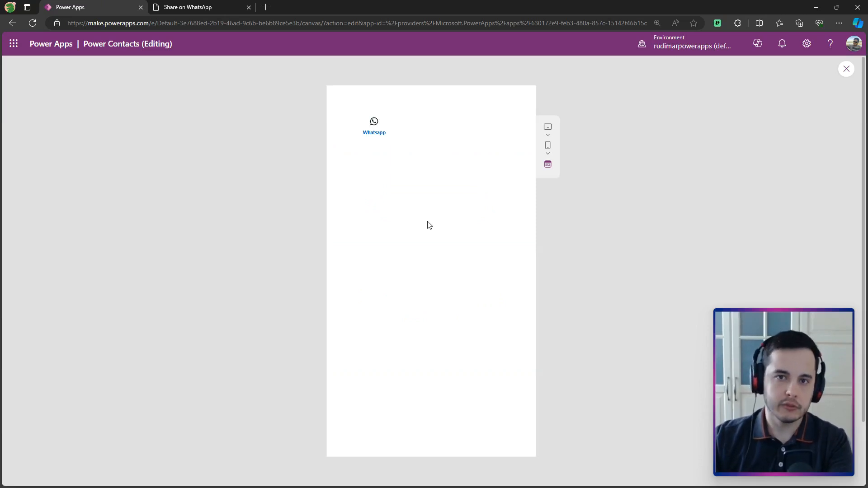
pyautogui.moveTo(570, 197)
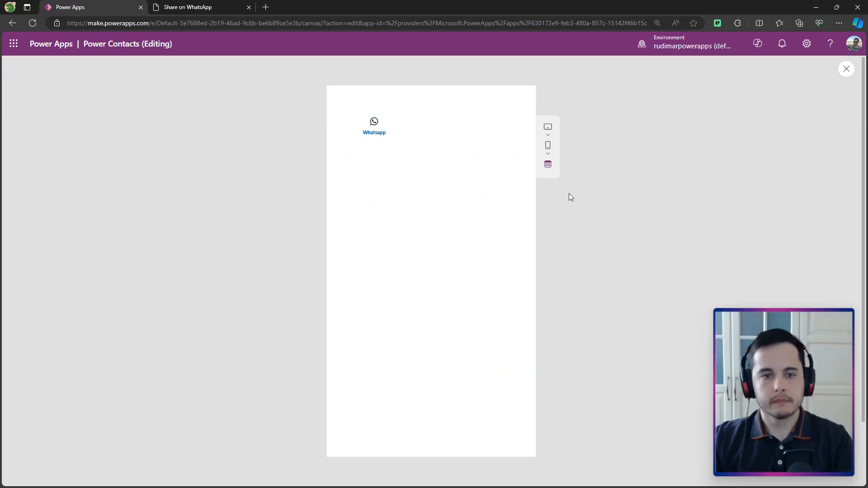
# Exit preview, glance at the WhatsApp chat tab, and return to the Power Apps editor.
pyautogui.click(846, 68)
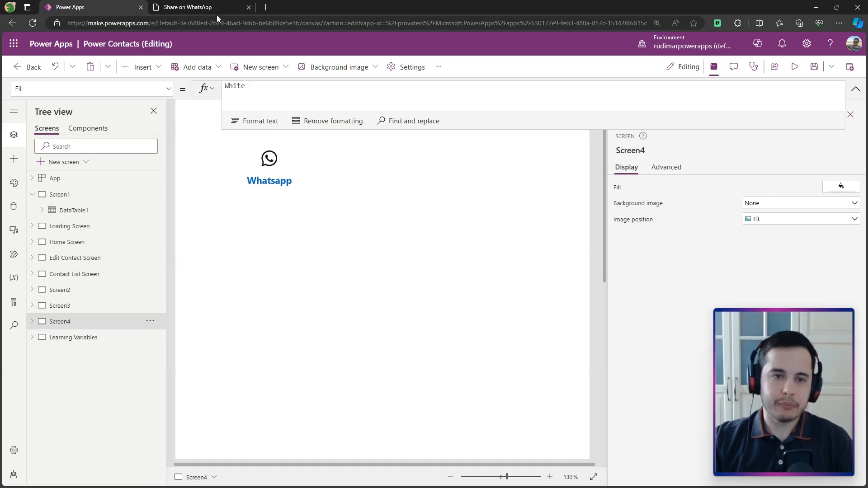
pyautogui.click(199, 7)
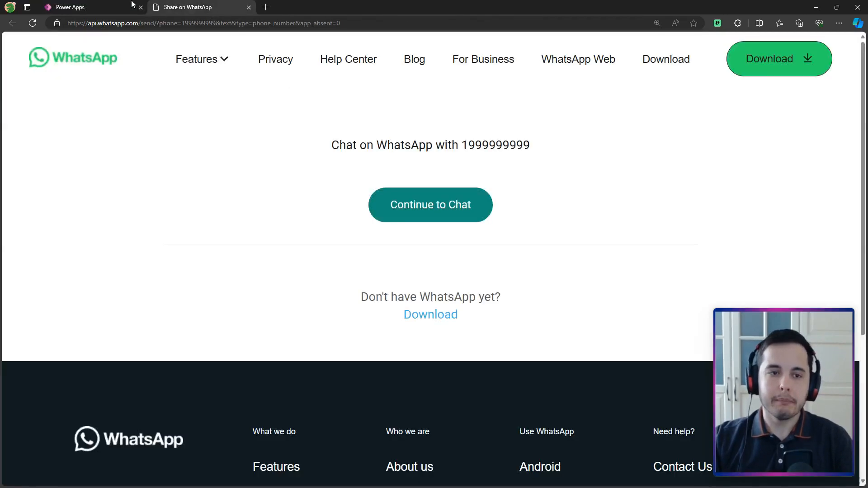
pyautogui.click(71, 7)
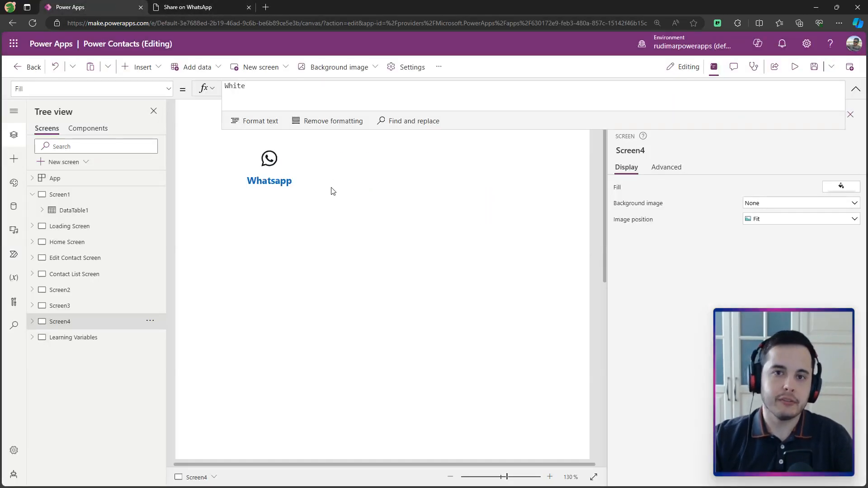